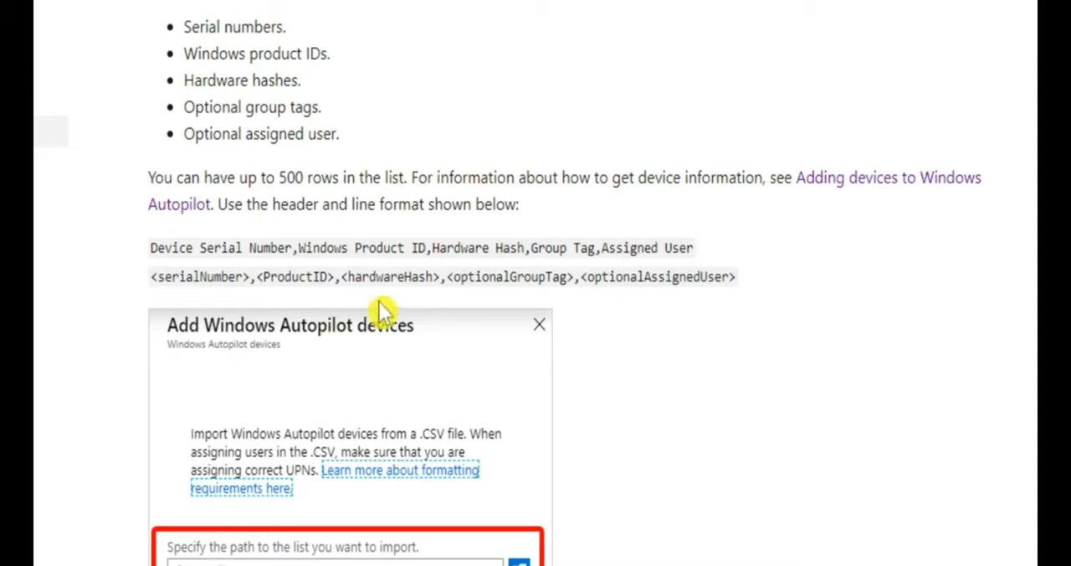
mouse_move(669, 310)
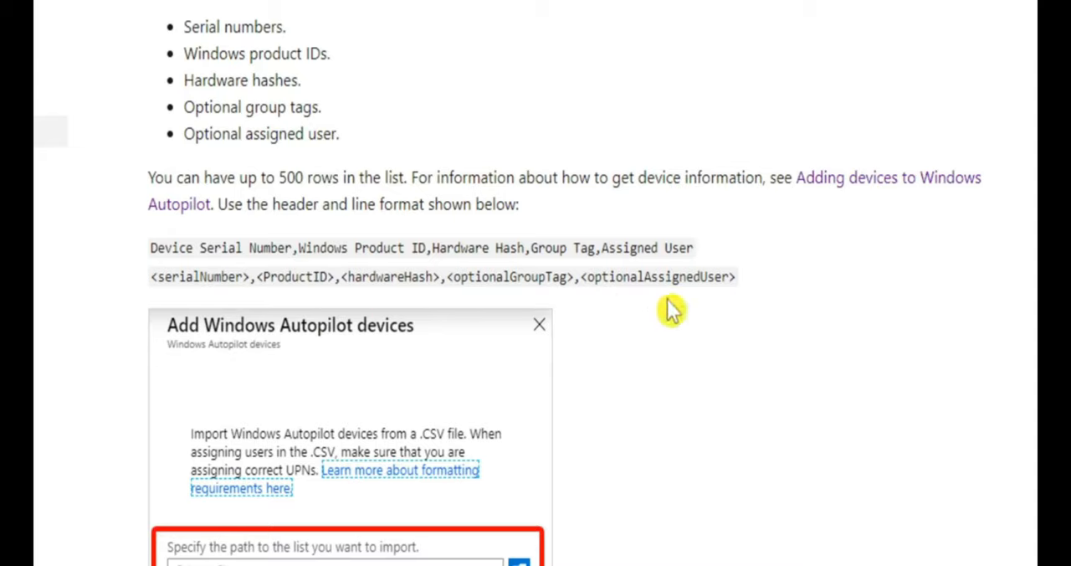
mouse_move(343, 312)
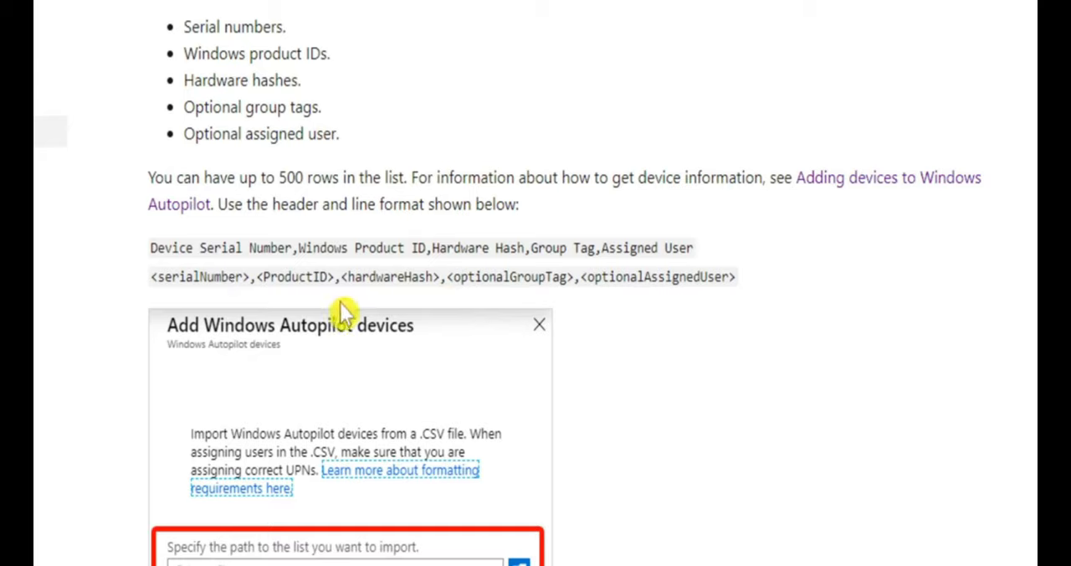
mouse_move(397, 301)
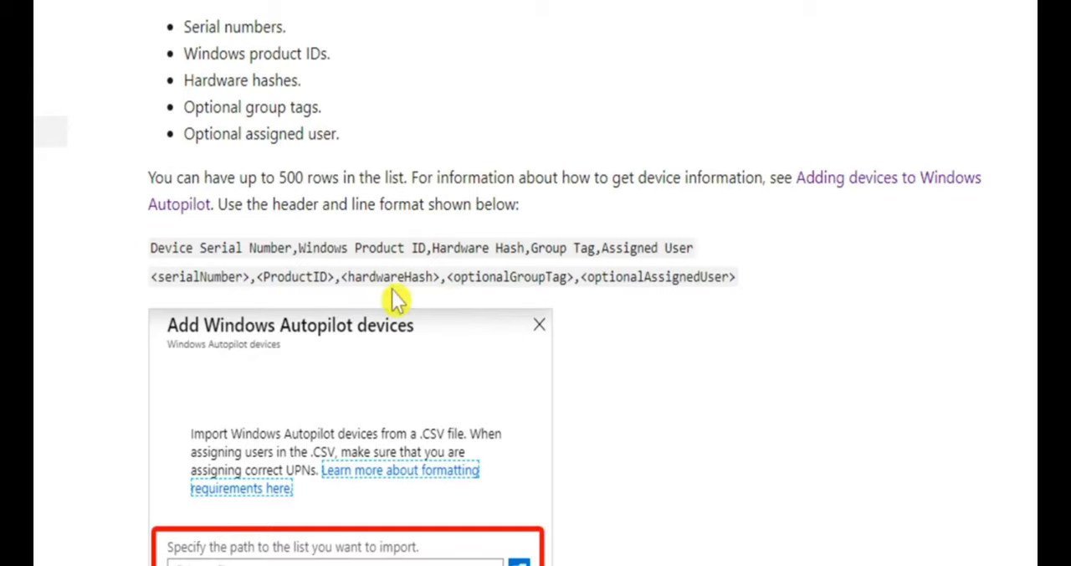
mouse_move(418, 312)
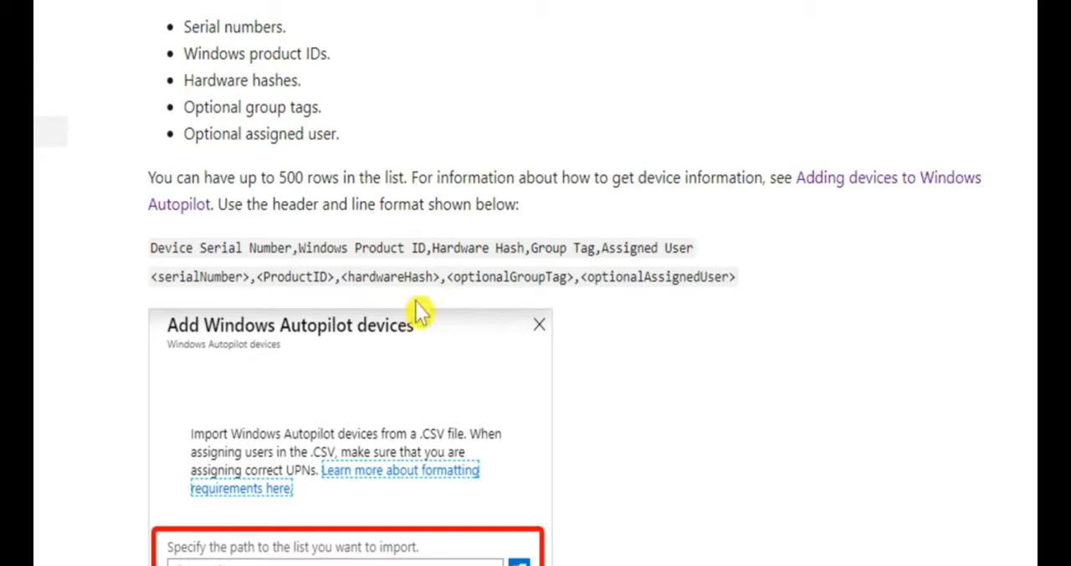
mouse_move(632, 303)
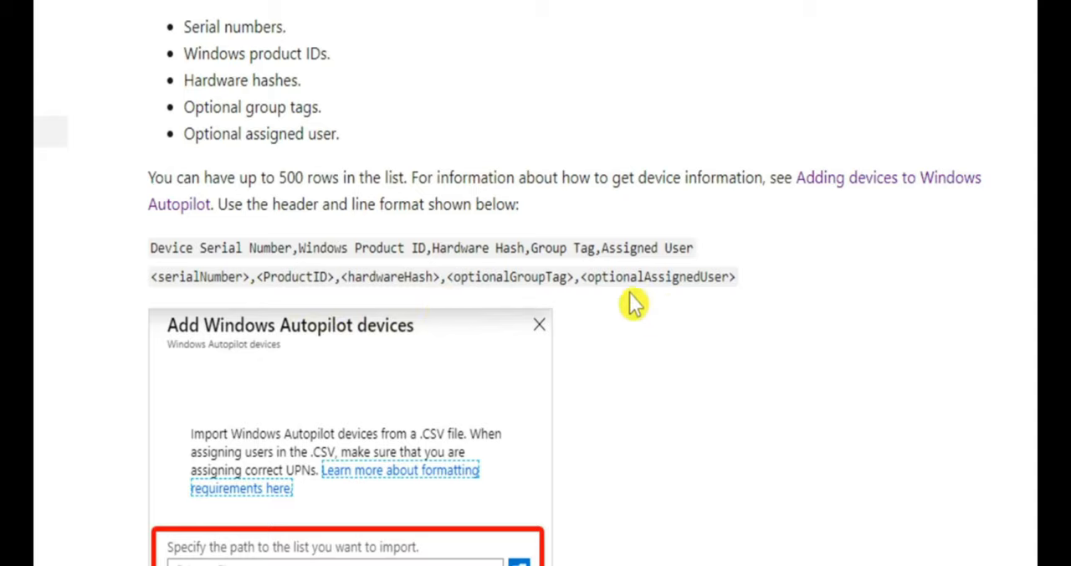
mouse_move(301, 311)
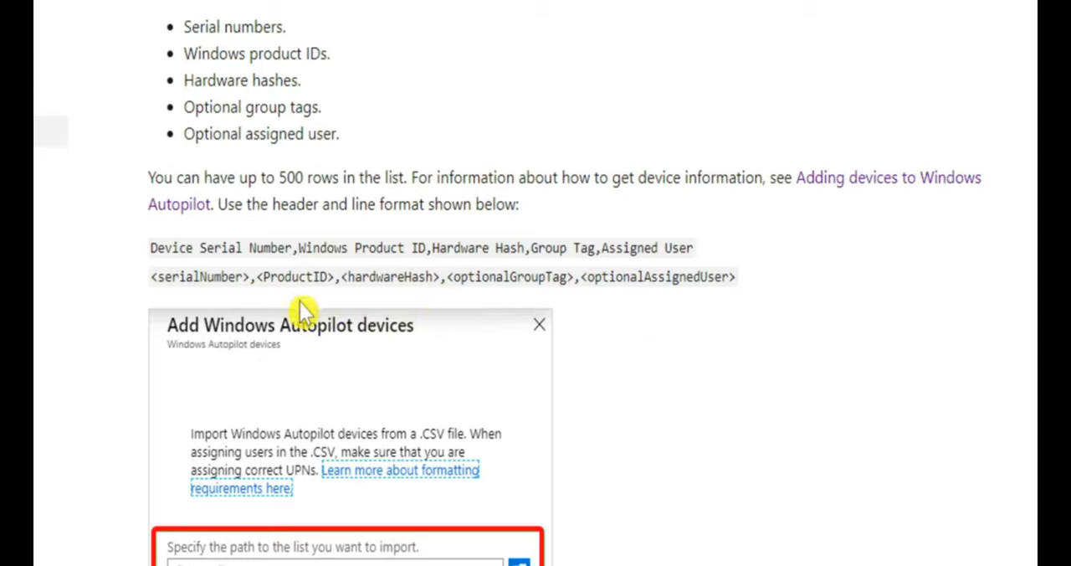
mouse_move(622, 311)
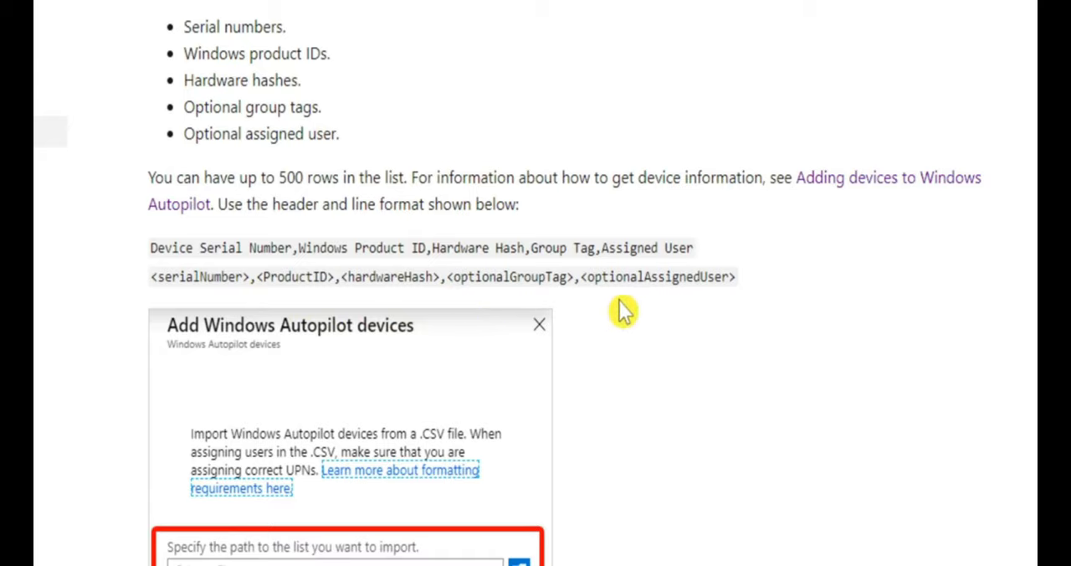
mouse_move(292, 283)
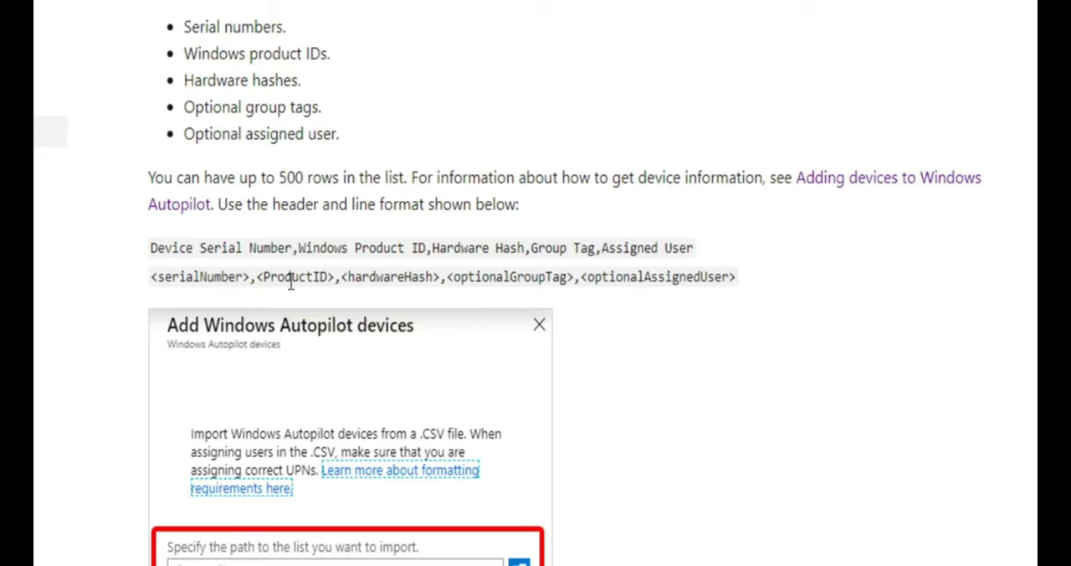
mouse_move(462, 313)
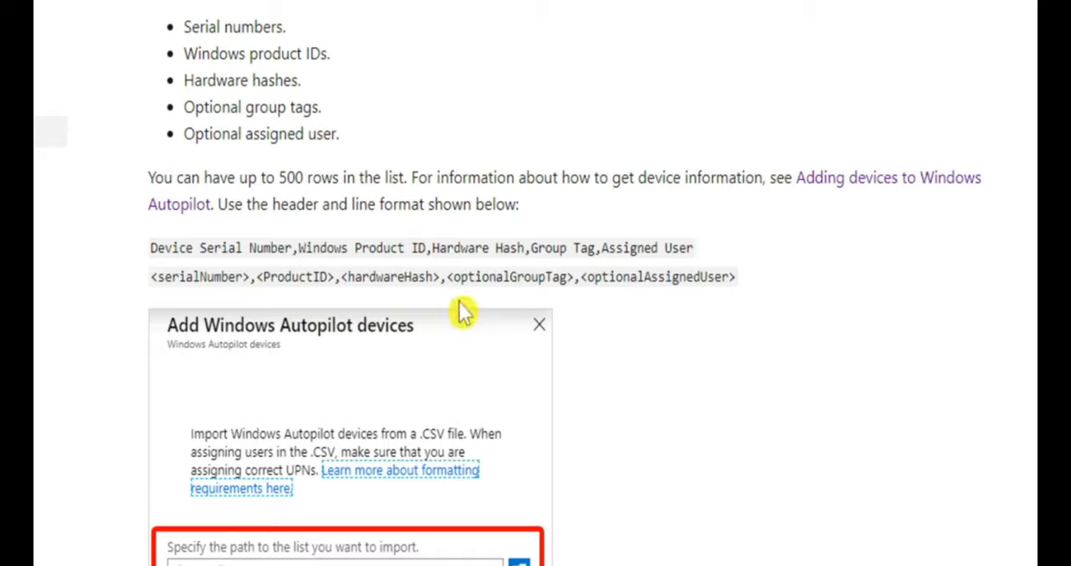
mouse_move(461, 315)
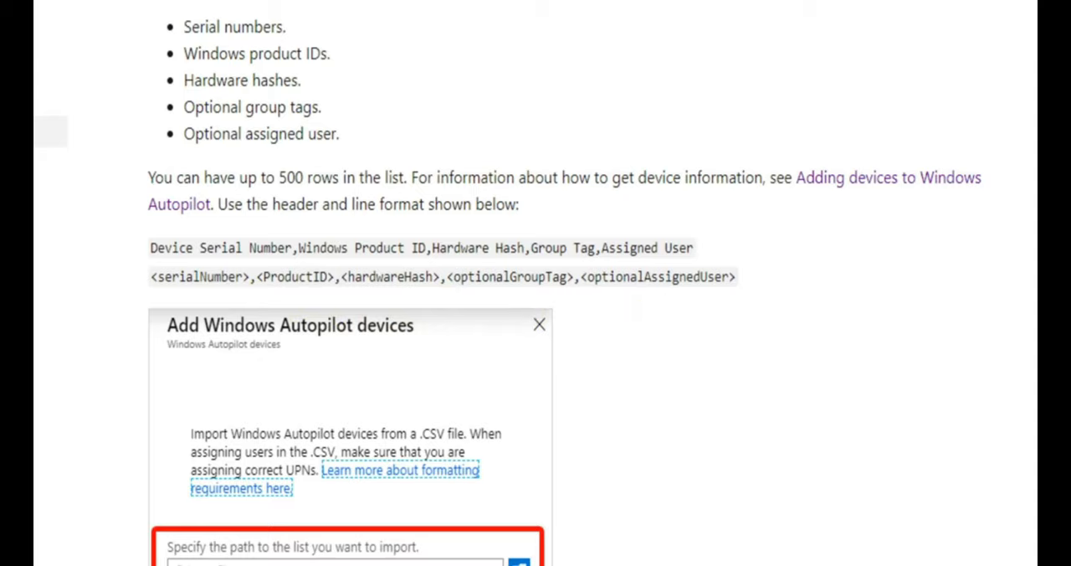
mouse_move(321, 311)
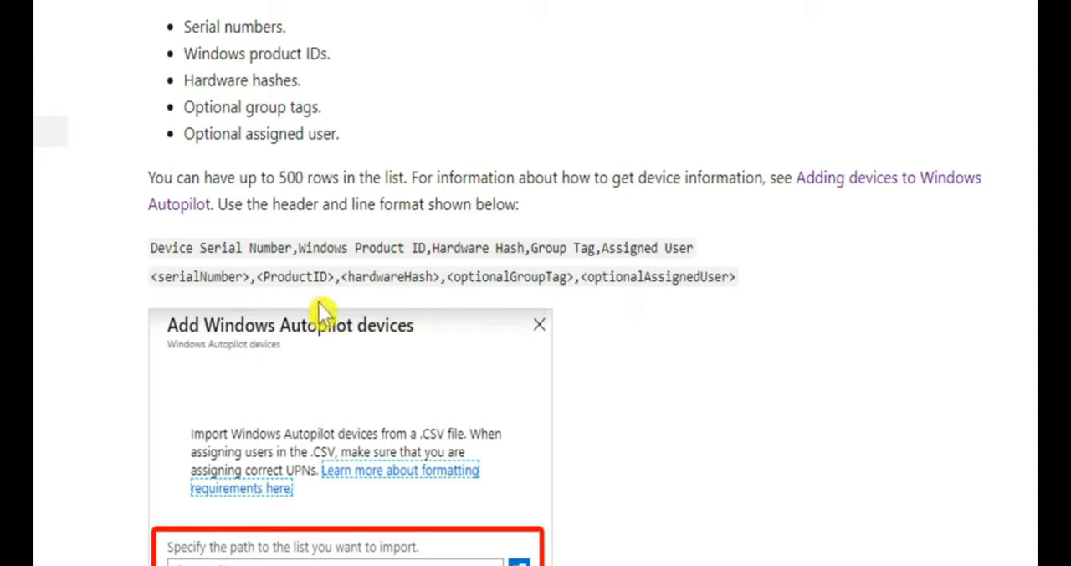
mouse_move(673, 311)
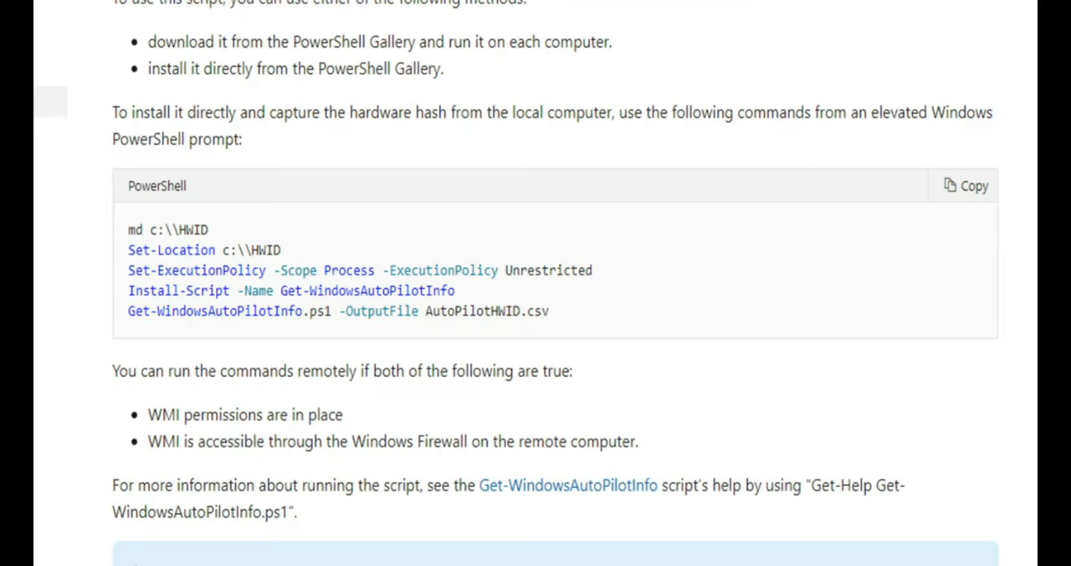
mouse_move(836, 415)
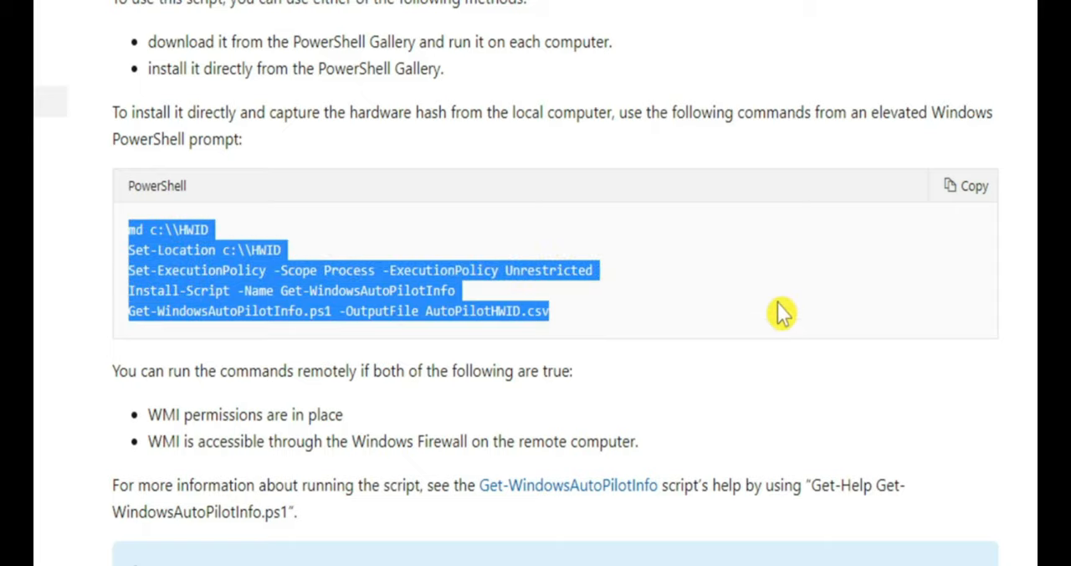
Deselect the PowerShell commands and scroll through the Important note on the Docs page
click(787, 313)
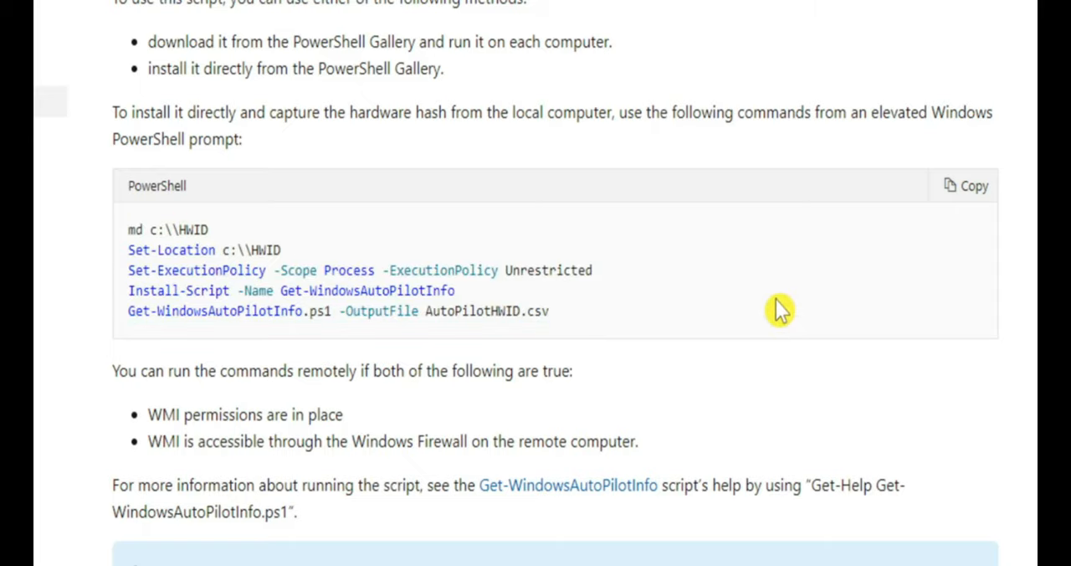
scroll(down, 3)
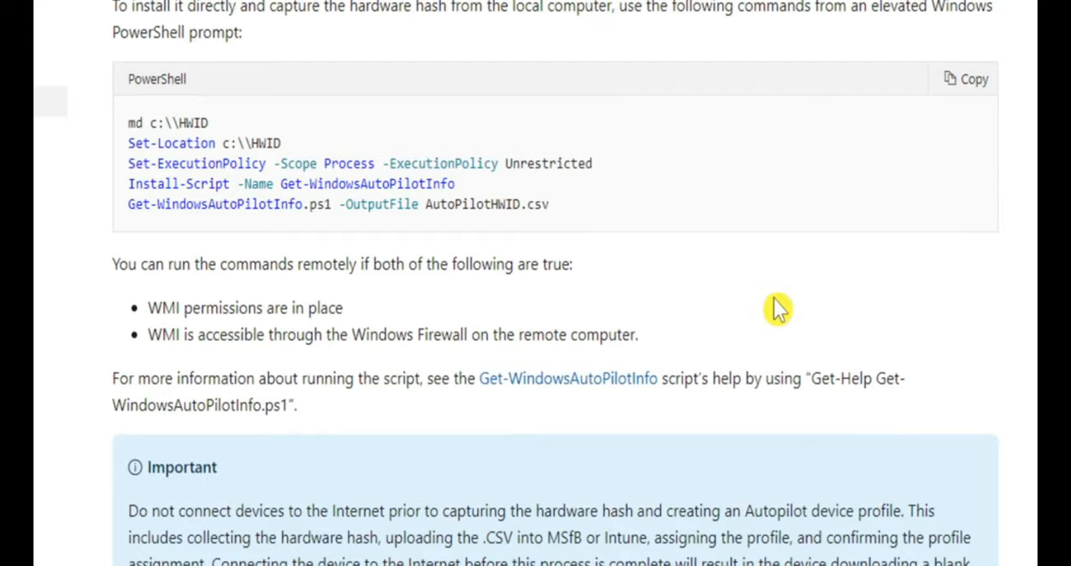
scroll(up, 3)
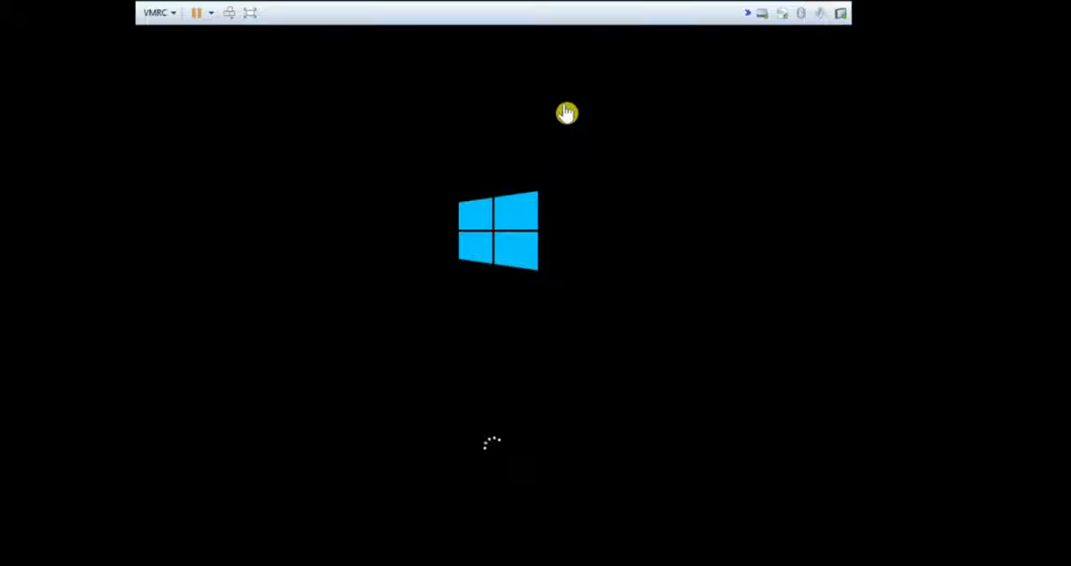
mouse_move(576, 124)
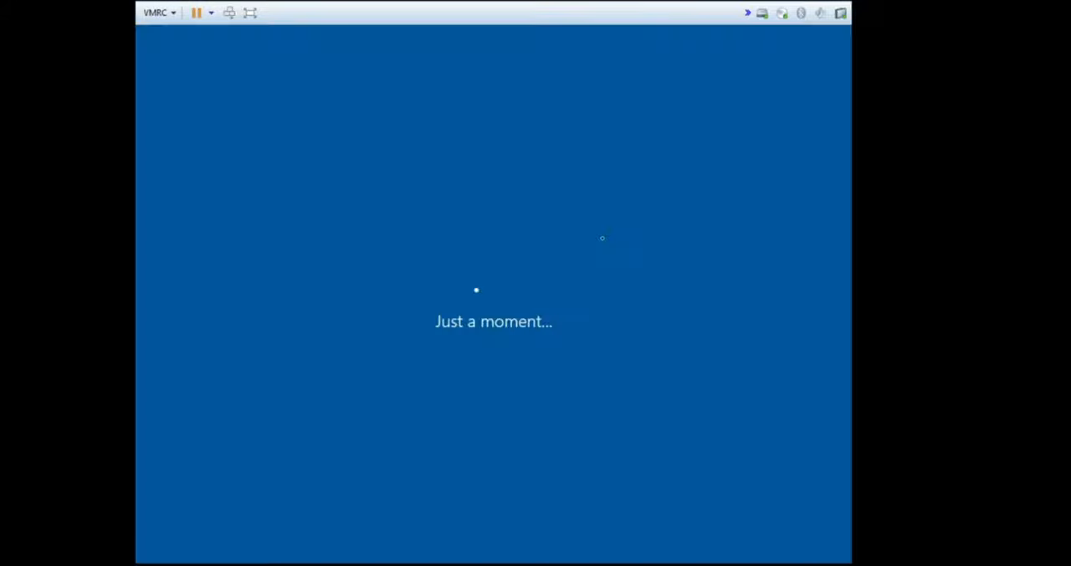
mouse_move(365, 308)
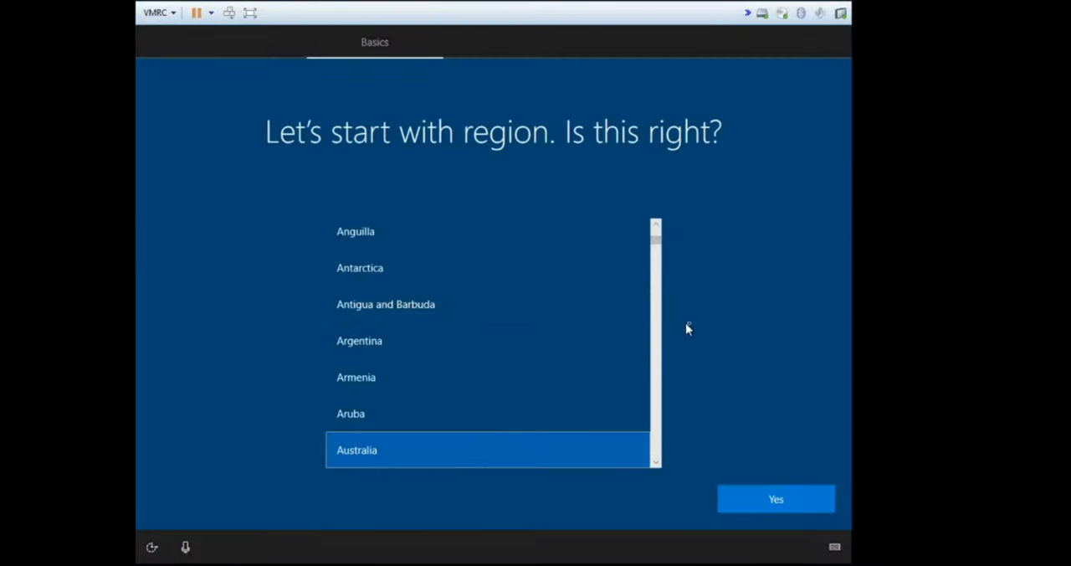
mouse_move(716, 331)
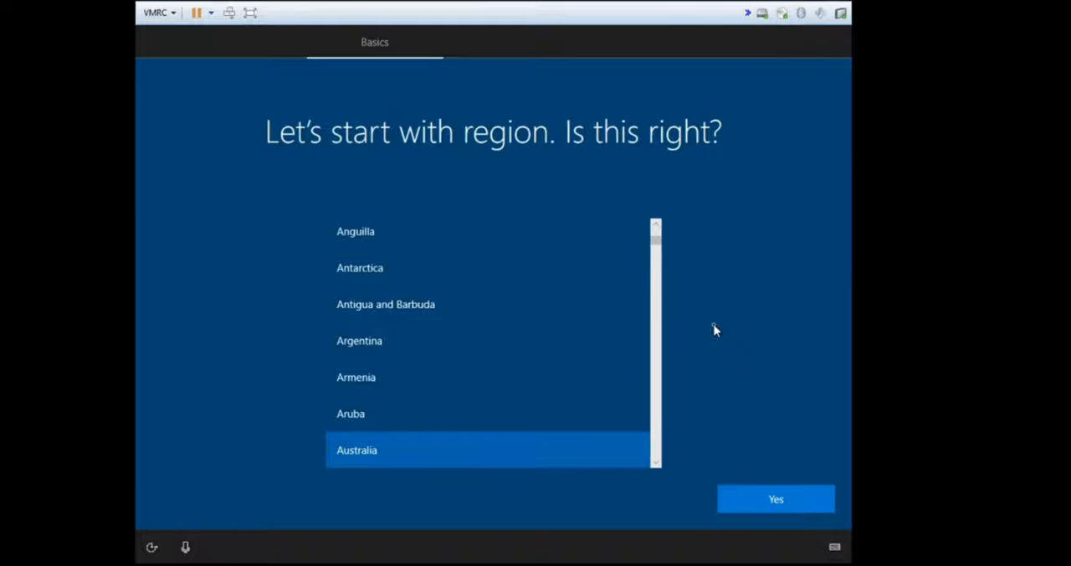
From a Shift+F10 command prompt, go to E:\HWIDVM and run Info.bat
key(Shift+F10)
text(e:)
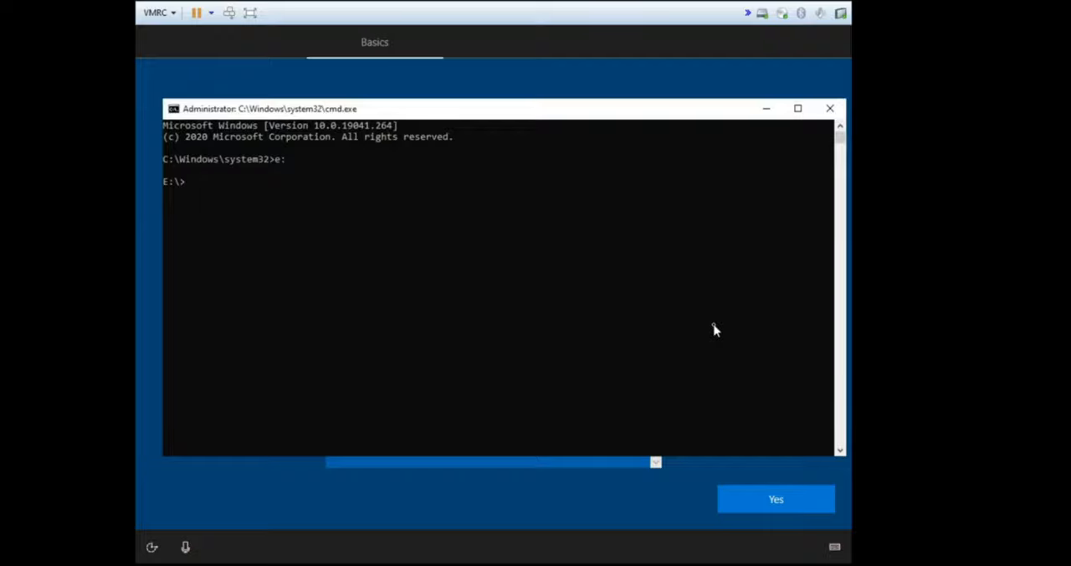
text(cd h)
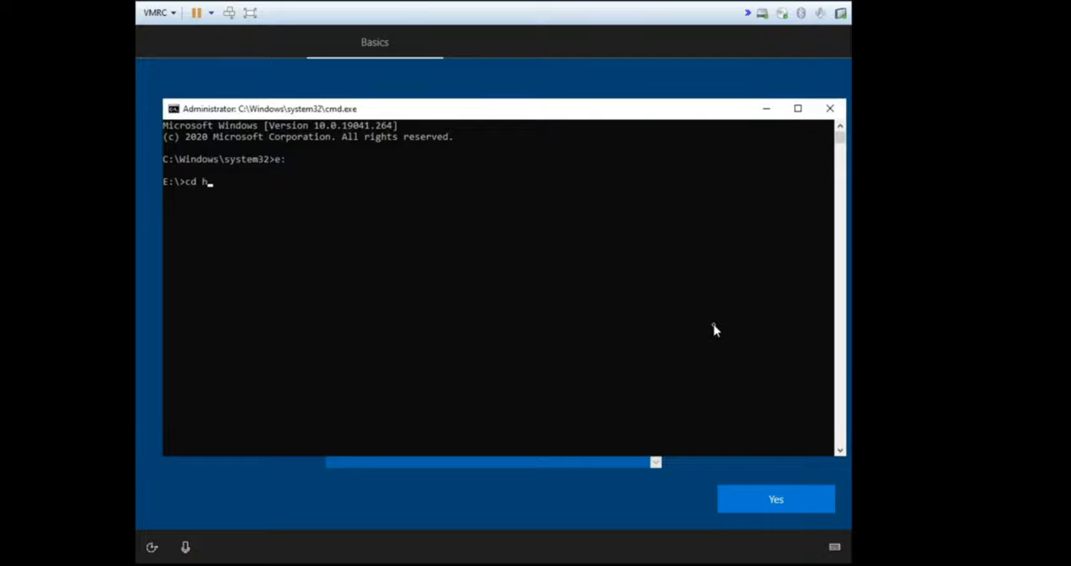
text(WIDVM)
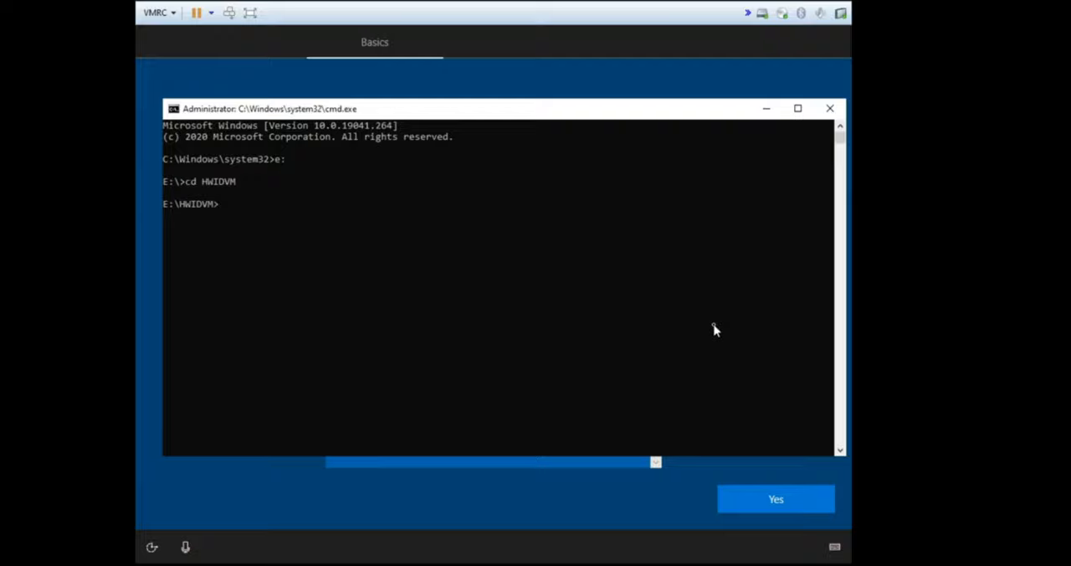
text(Info.bat)
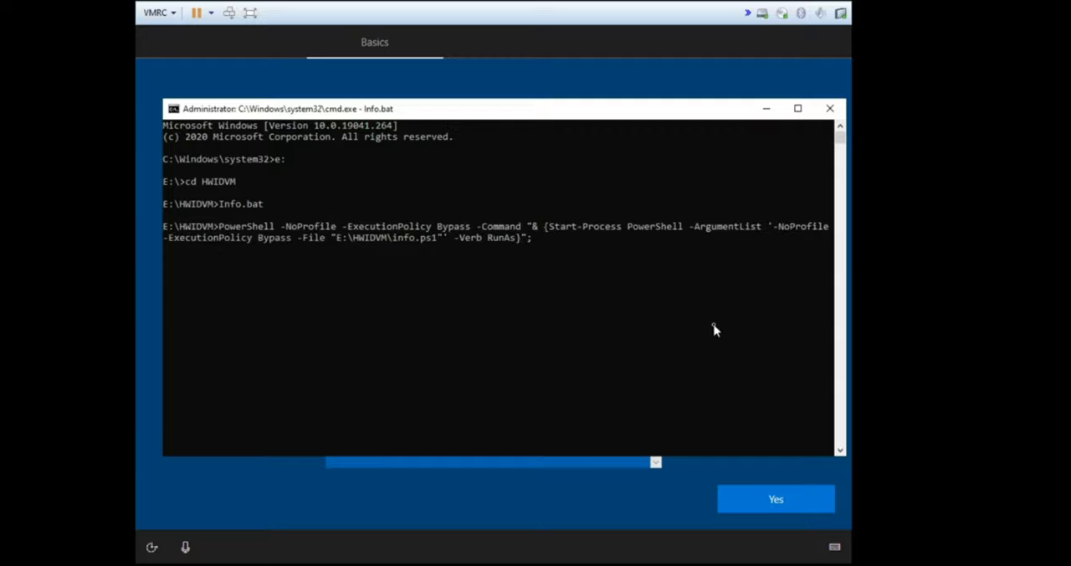
Run dir to confirm AutoPilotHWID.csv exists, then bring up the drive on the host
click(776, 499)
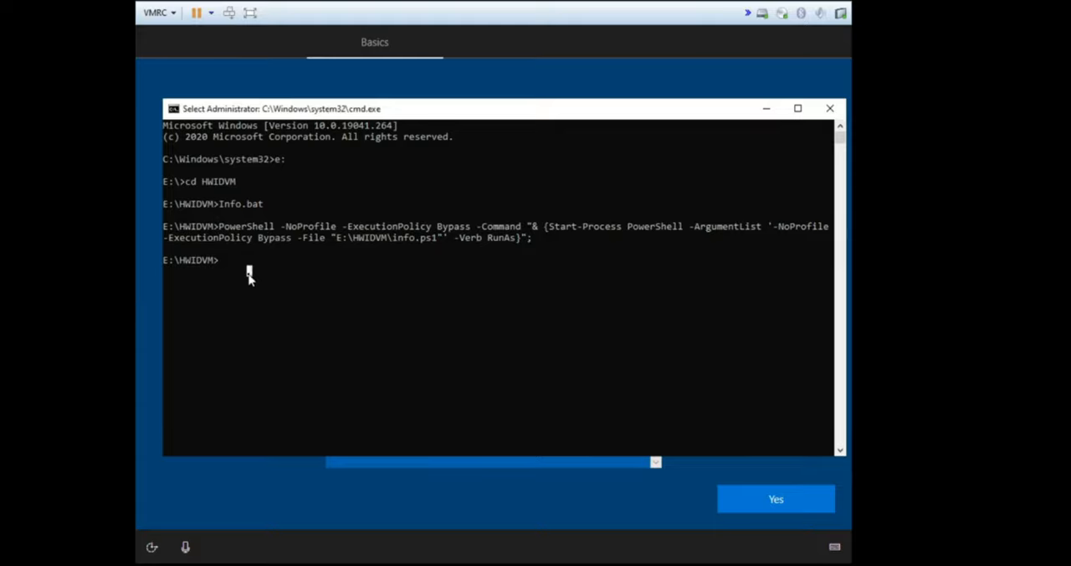
text(dir)
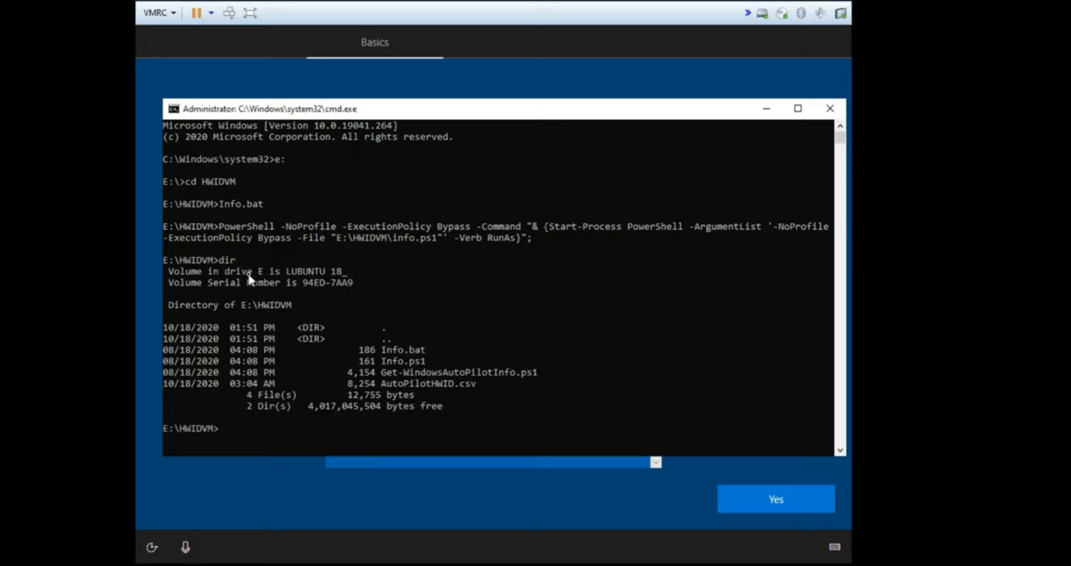
double_click(396, 383)
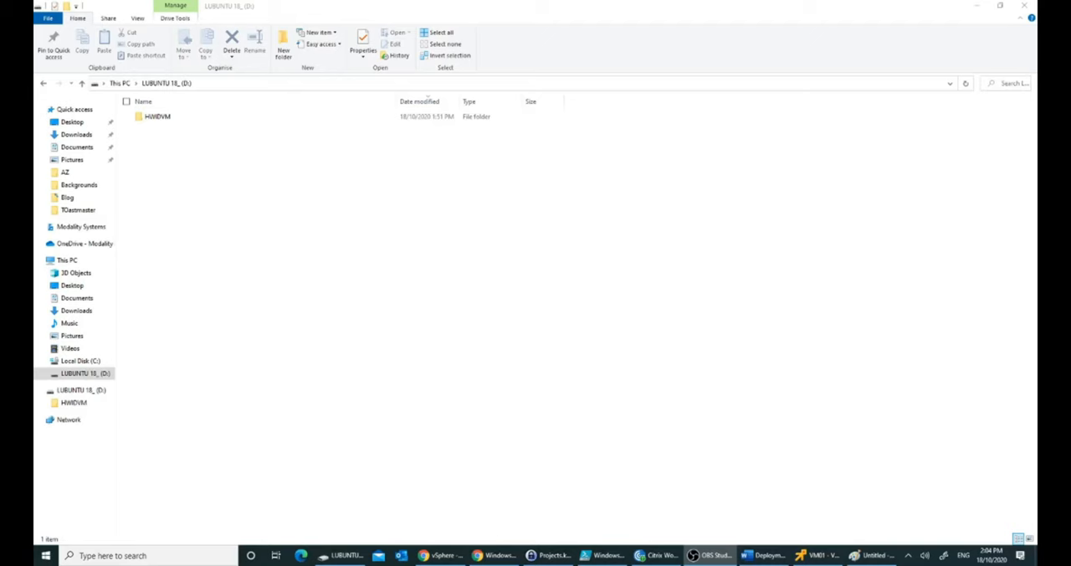
mouse_move(321, 176)
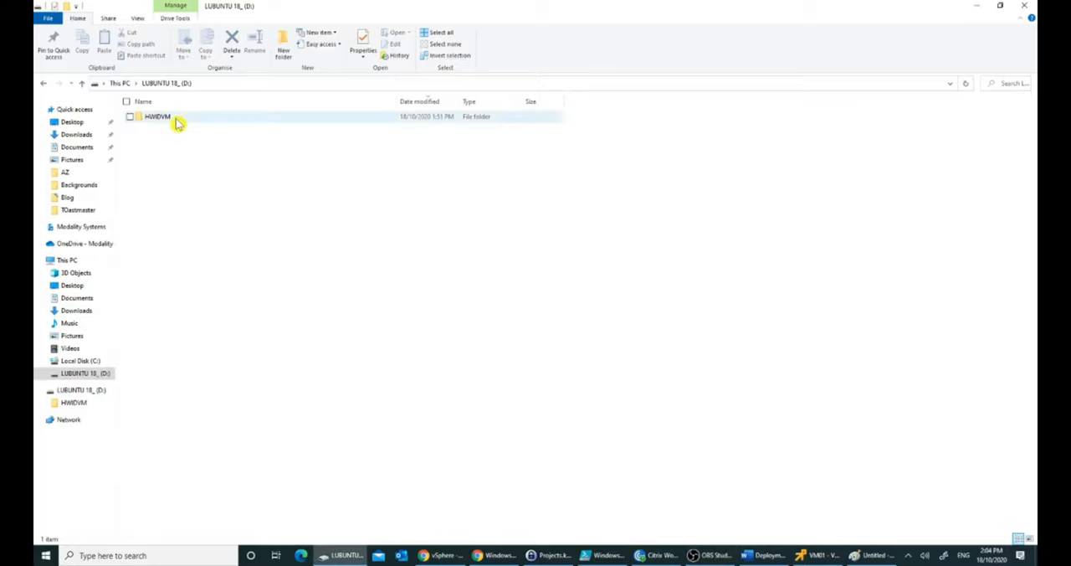
Open AutoPilotHWID.csv from the HWIDVM folder in Excel
double_click(158, 122)
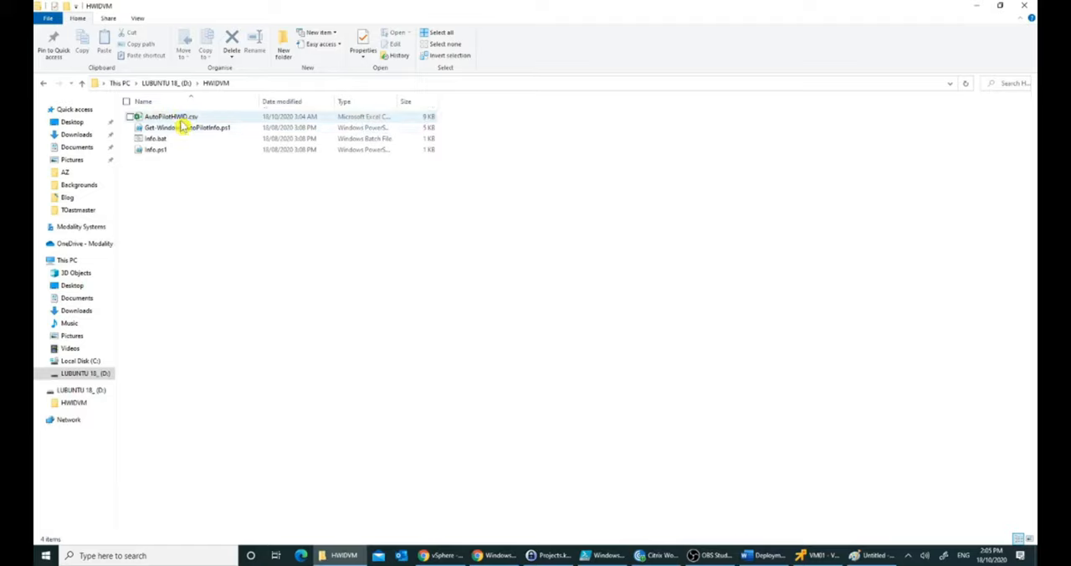
click(161, 116)
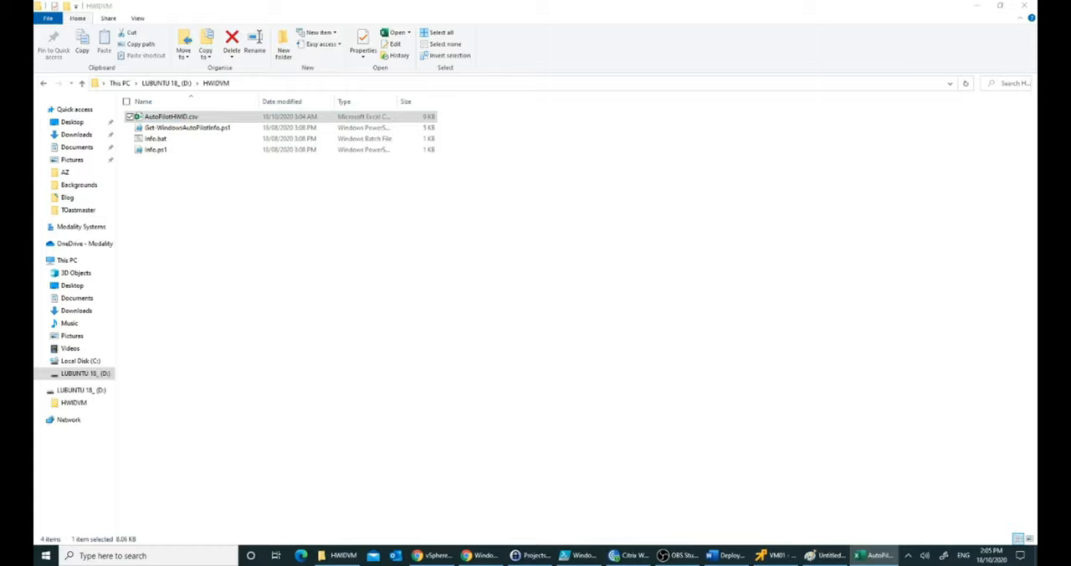
double_click(170, 114)
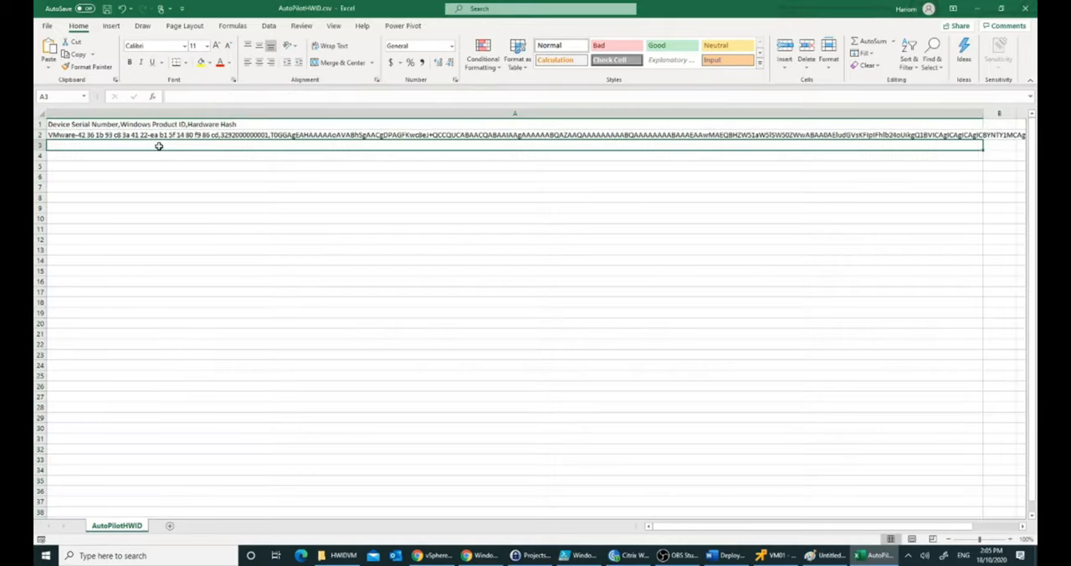
click(161, 134)
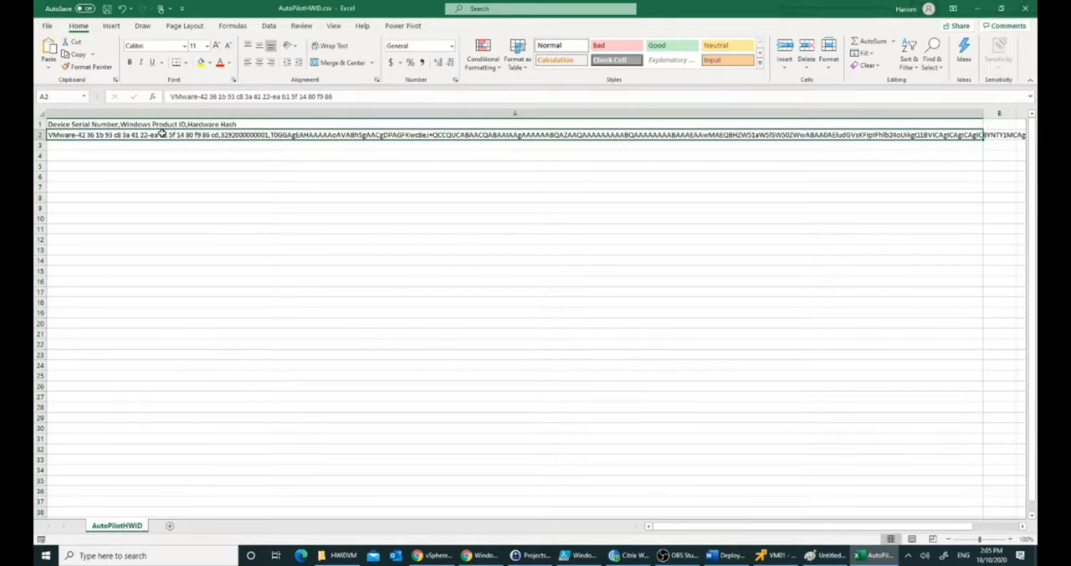
scroll(right, 3)
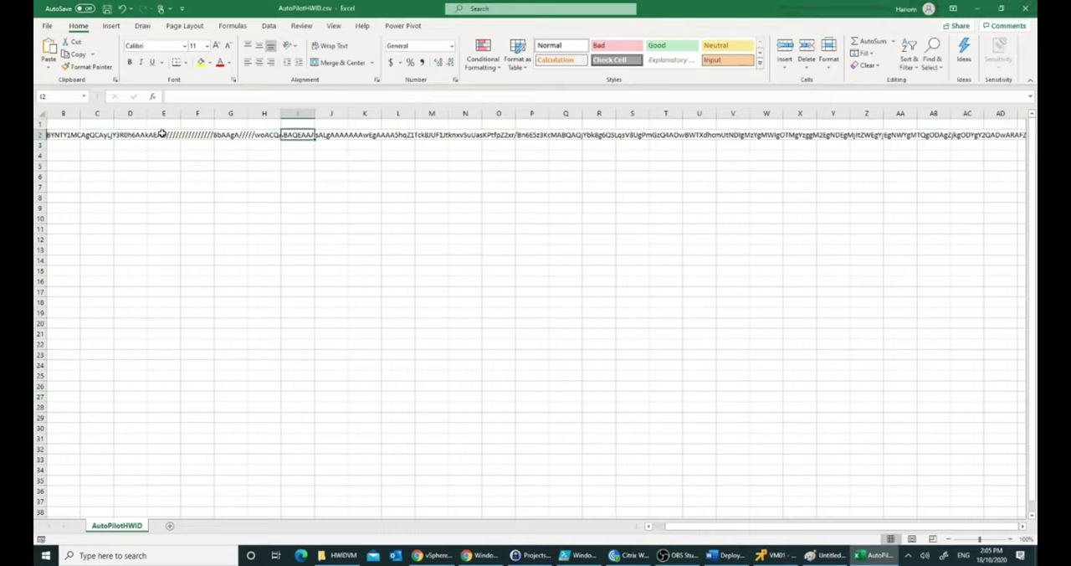
click(41, 134)
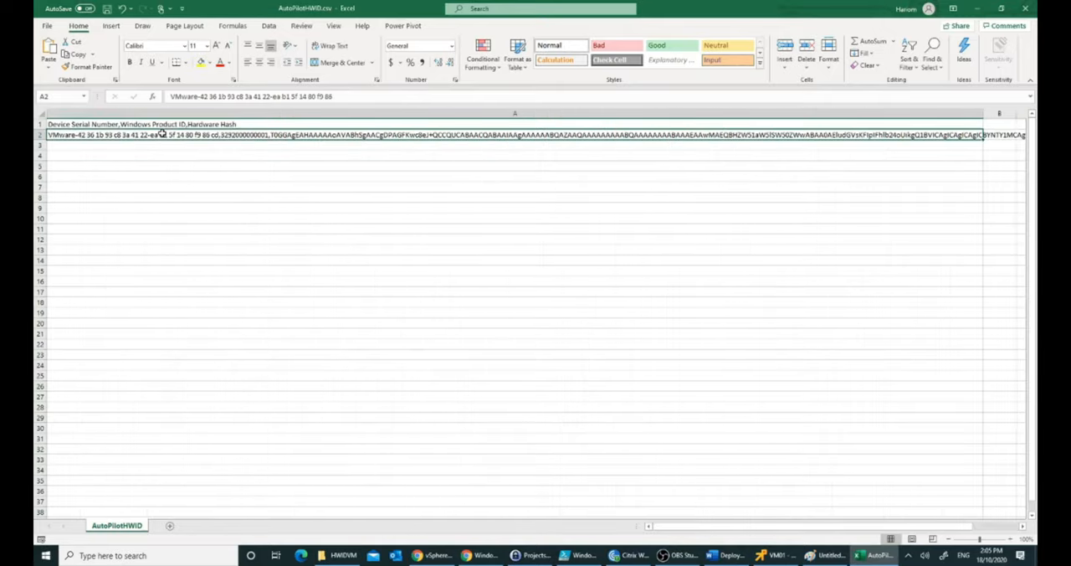